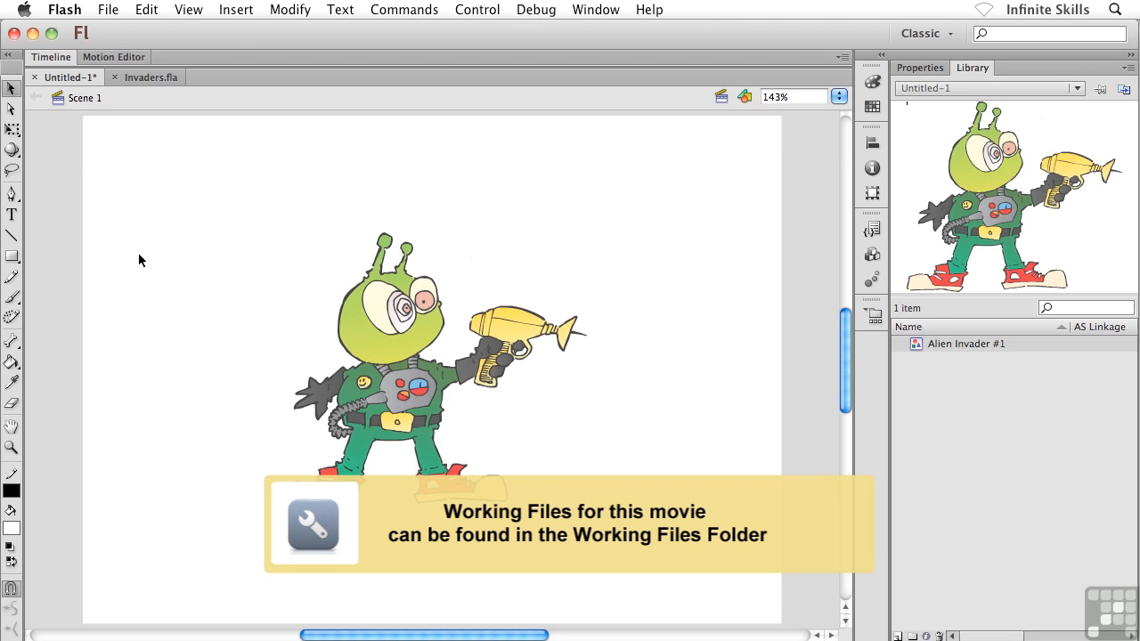
mouse_move(182, 293)
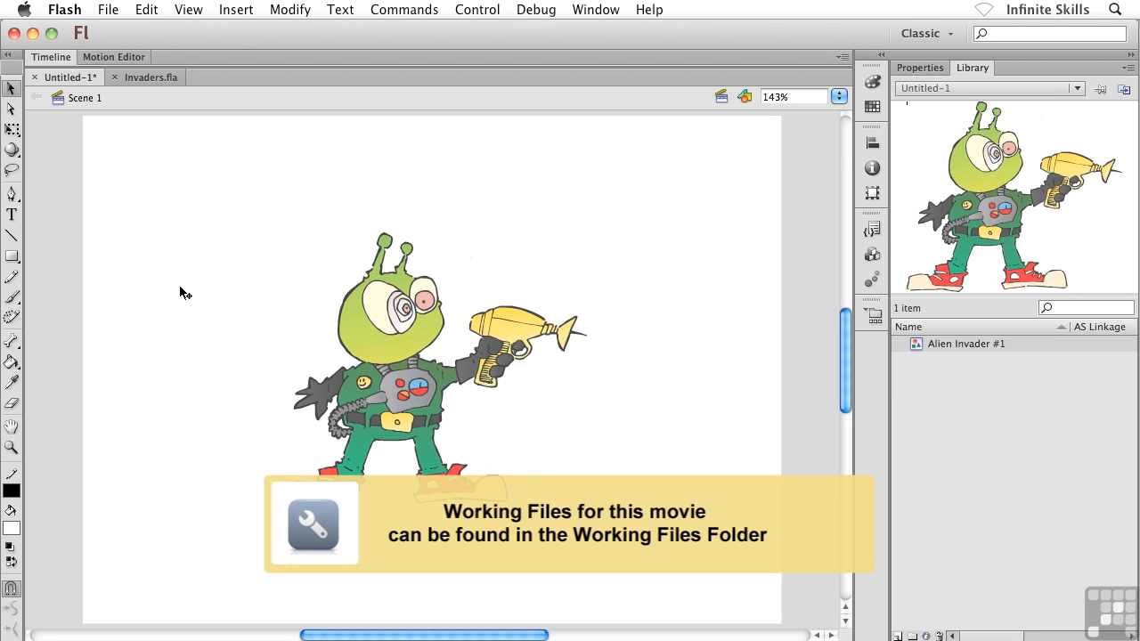
- Select the Alien Invader #1 instance and drag it to the stage's lower left
click(383, 349)
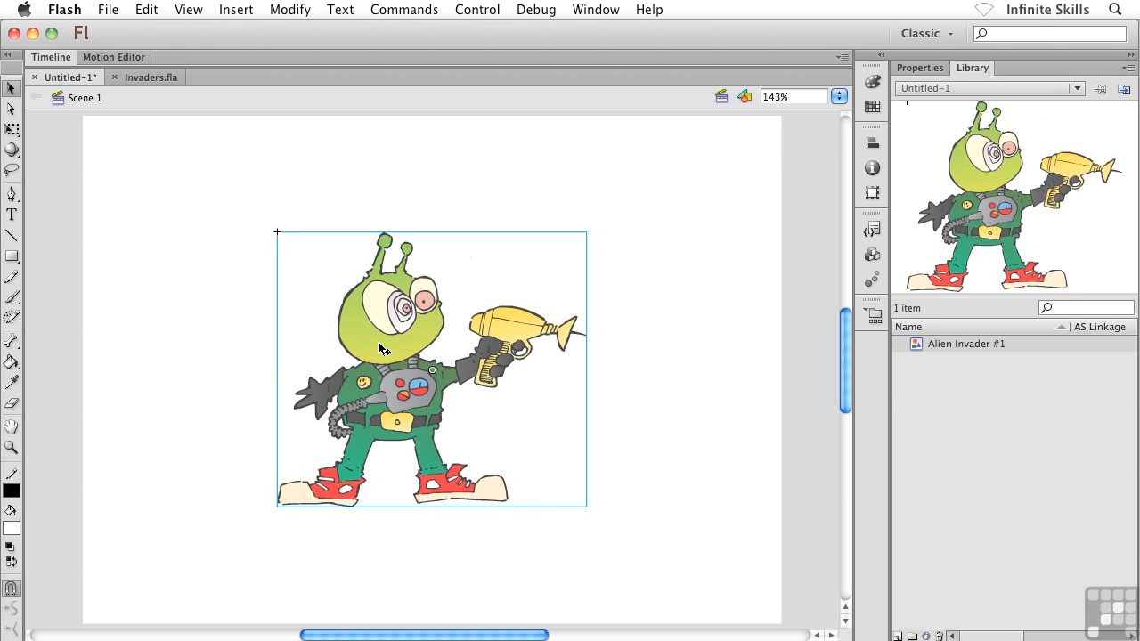
mouse_move(452, 331)
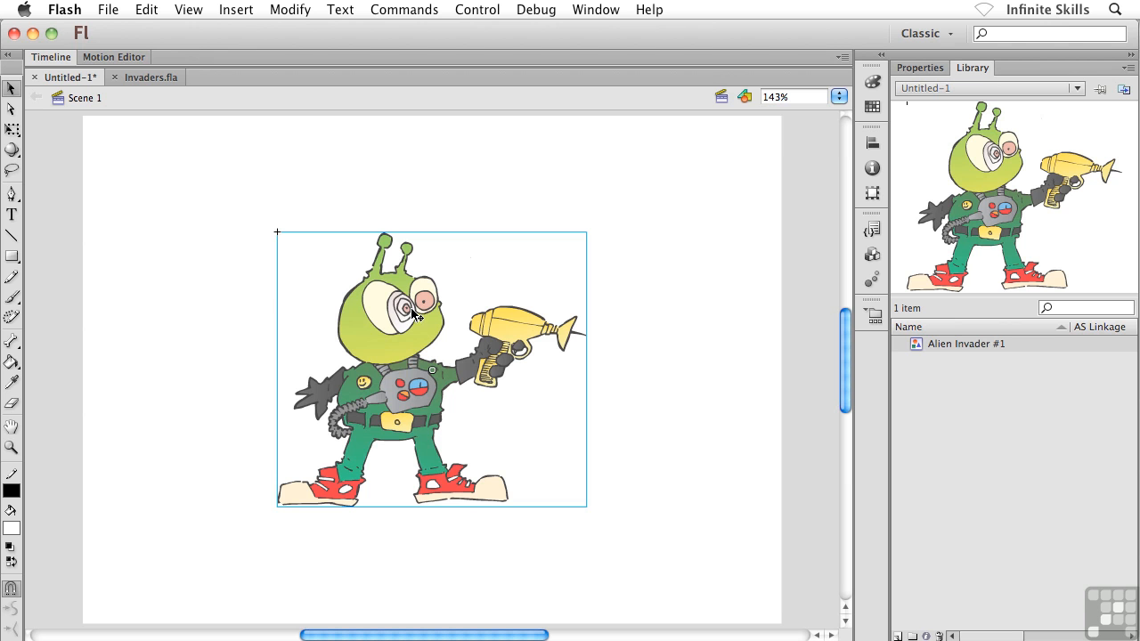
mouse_move(429, 336)
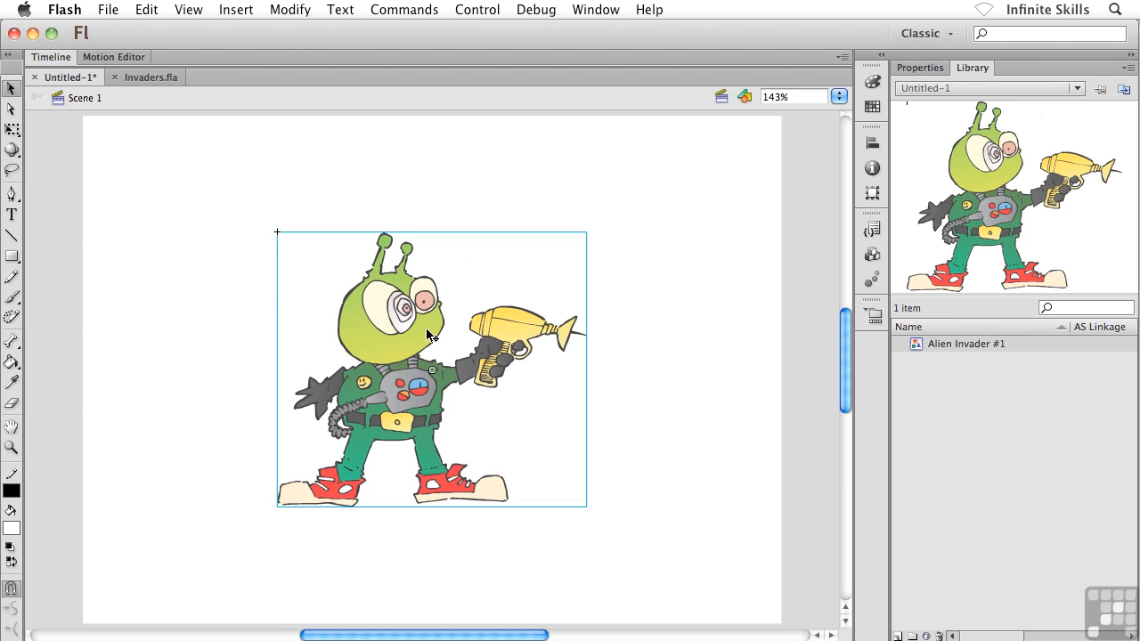
drag(432, 369, 400, 406)
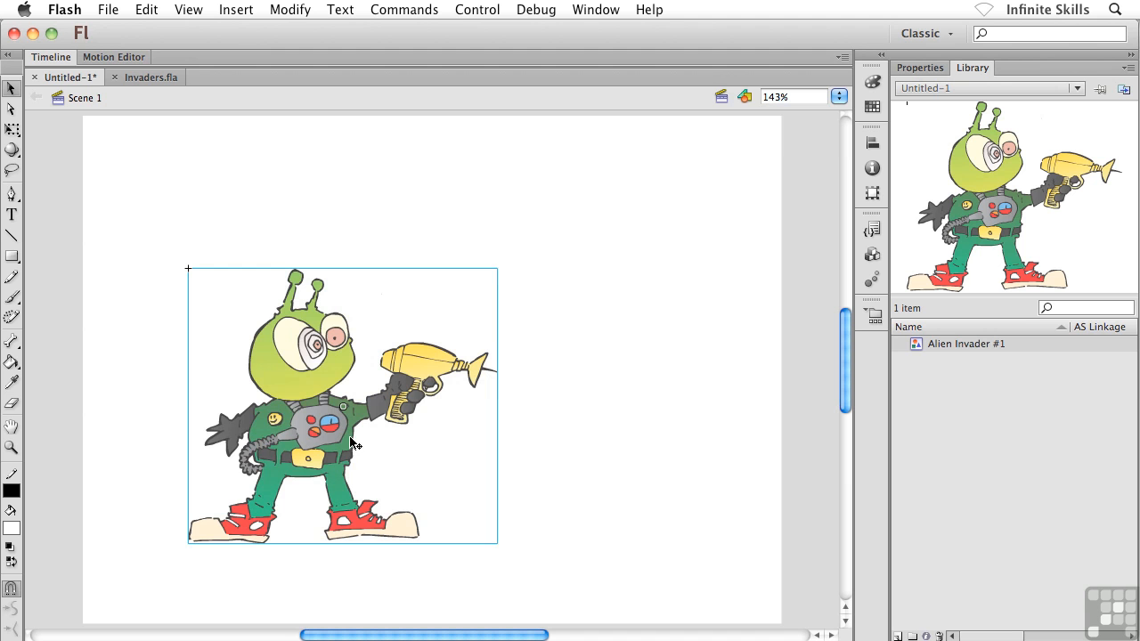
mouse_move(319, 373)
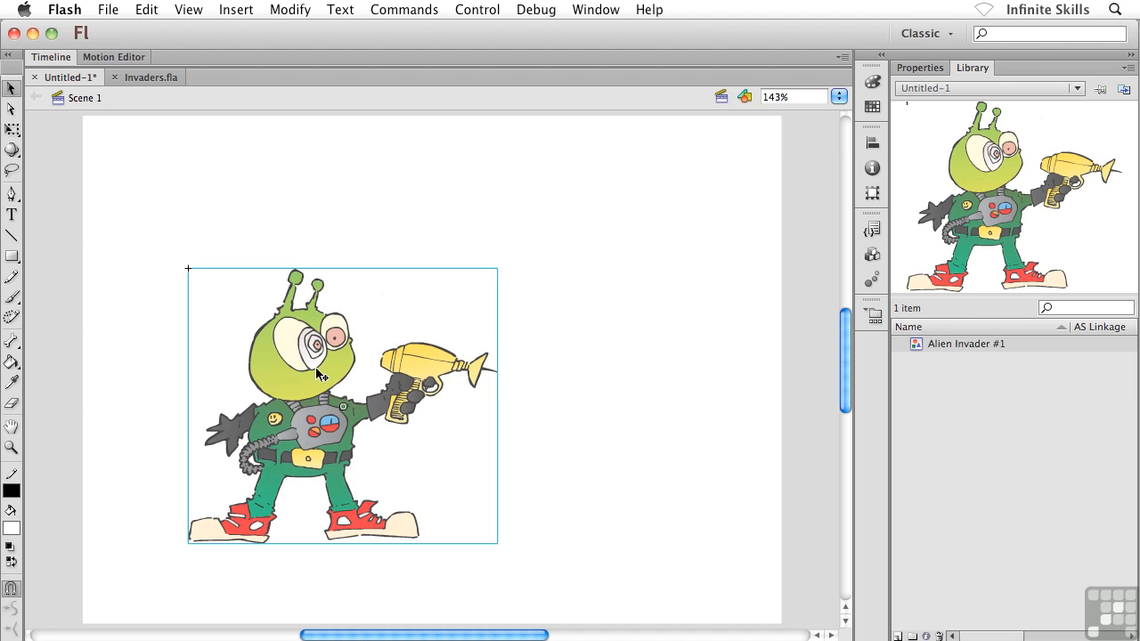
drag(321, 374, 263, 458)
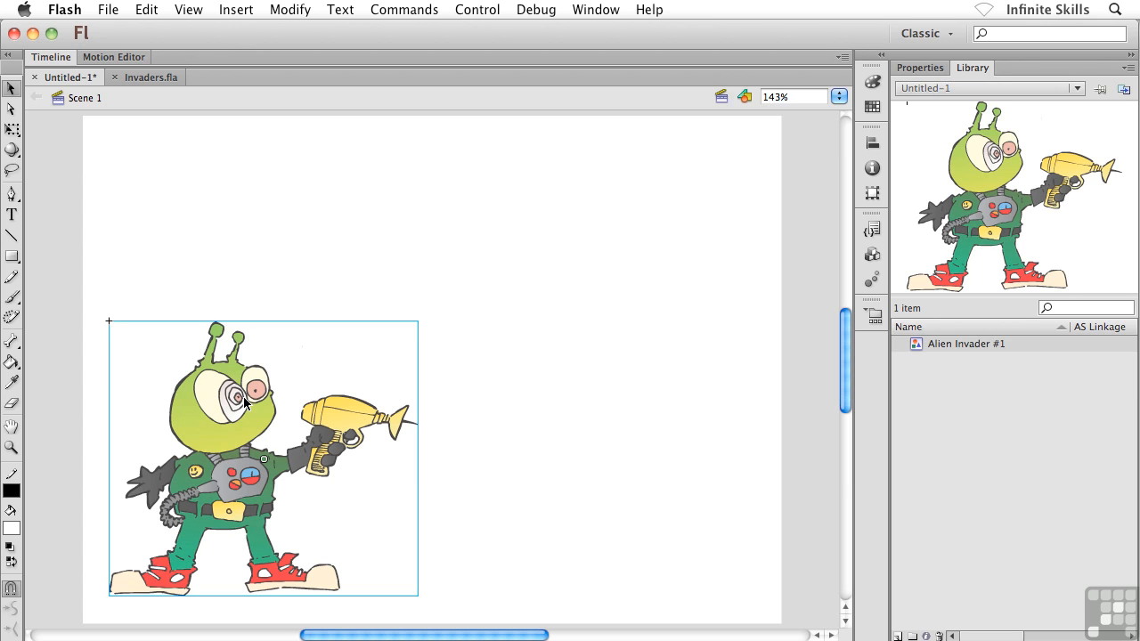
- Open and close the Modify menu, deselecting the alien, then open the Insert menu
click(288, 10)
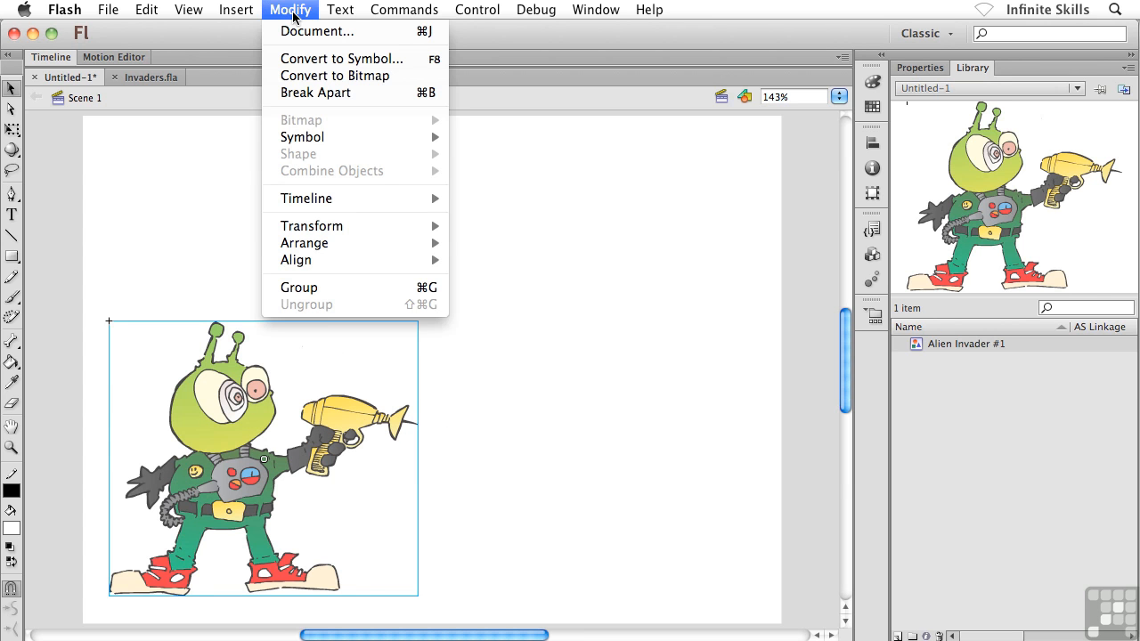
click(289, 10)
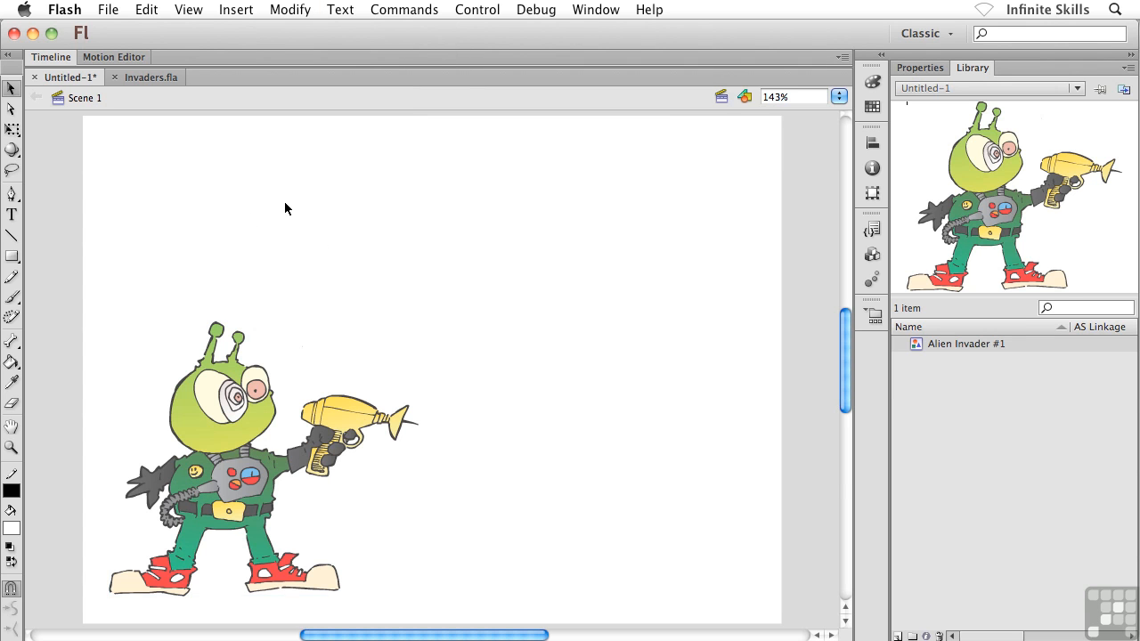
mouse_move(552, 181)
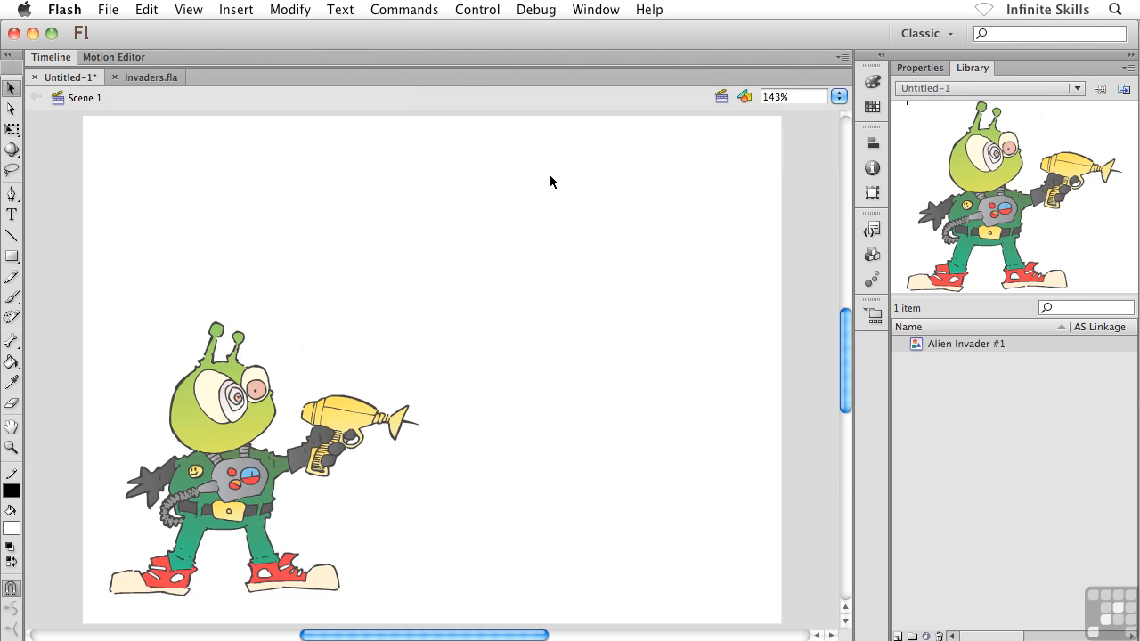
mouse_move(673, 280)
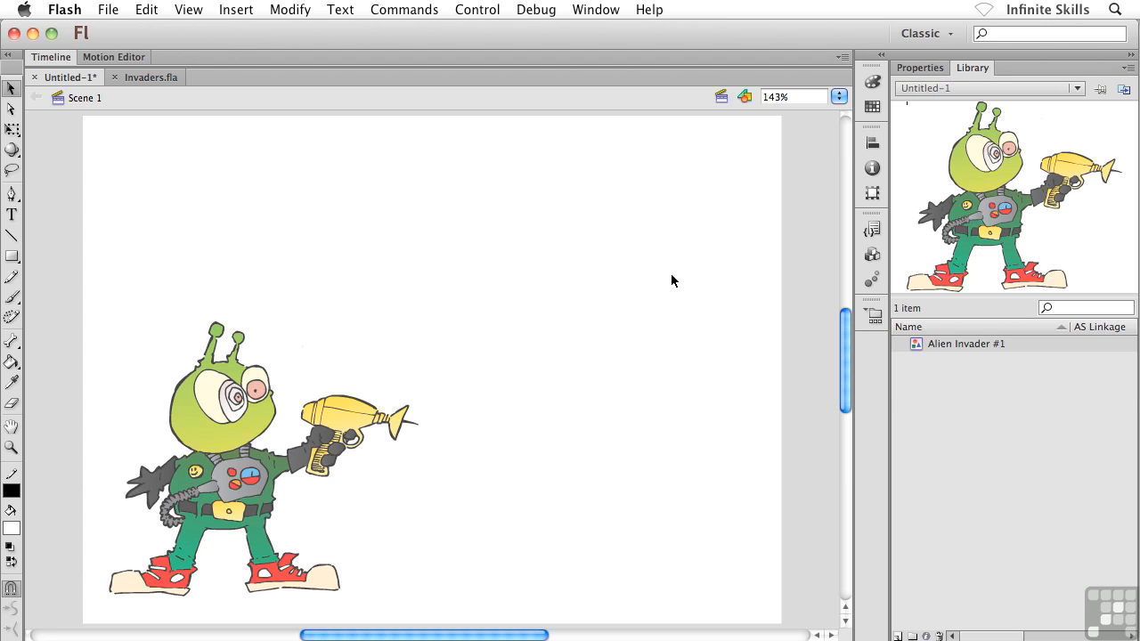
mouse_move(646, 290)
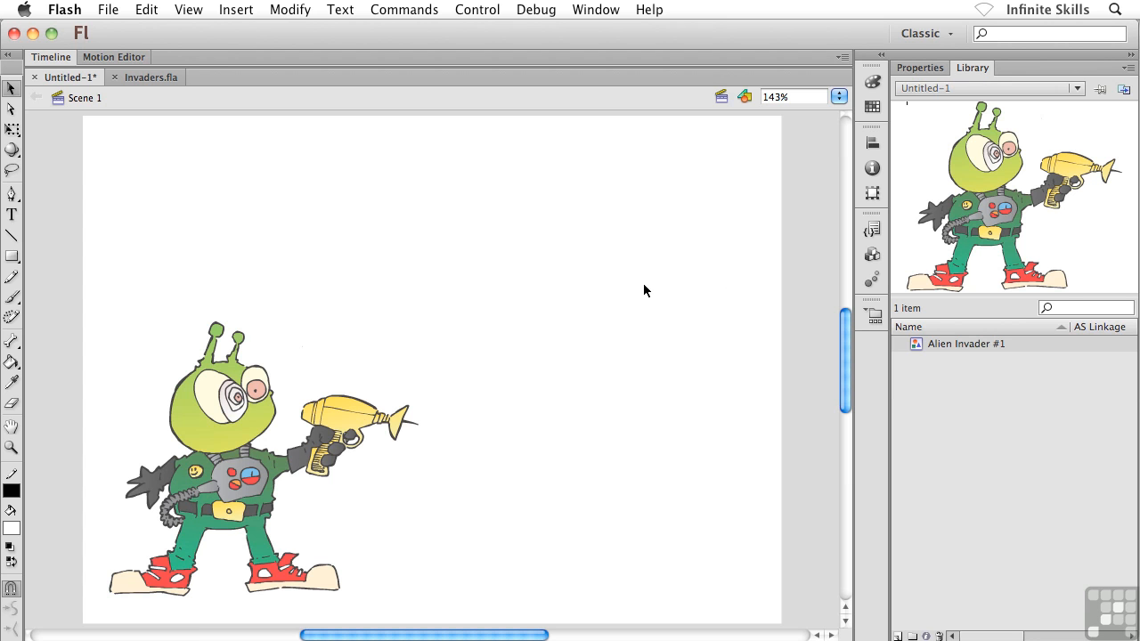
click(236, 10)
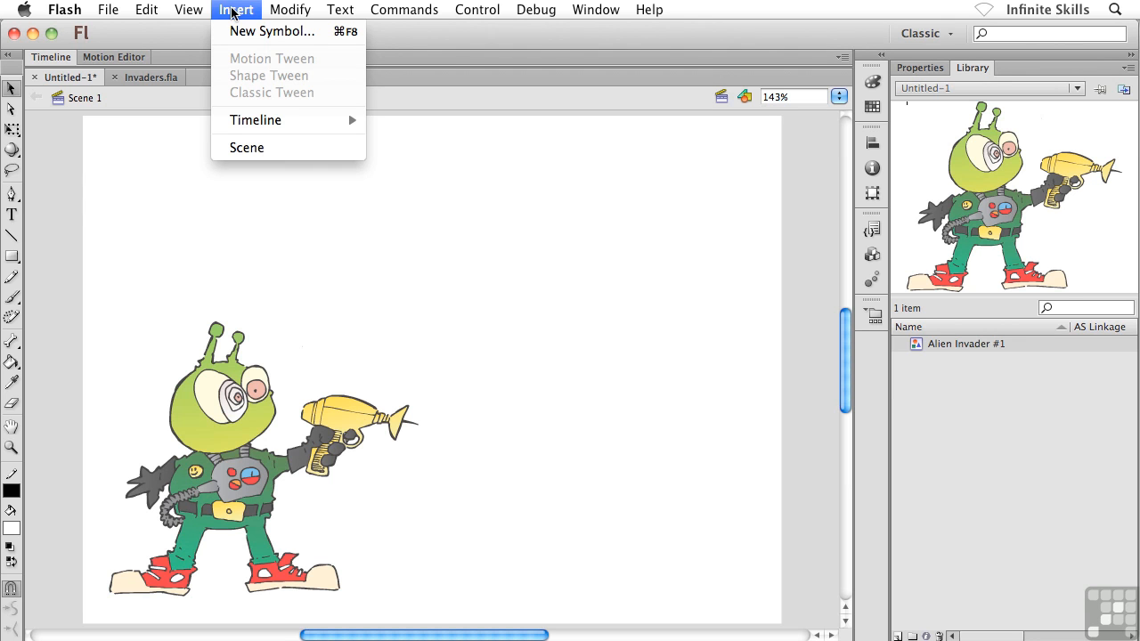
mouse_move(272, 32)
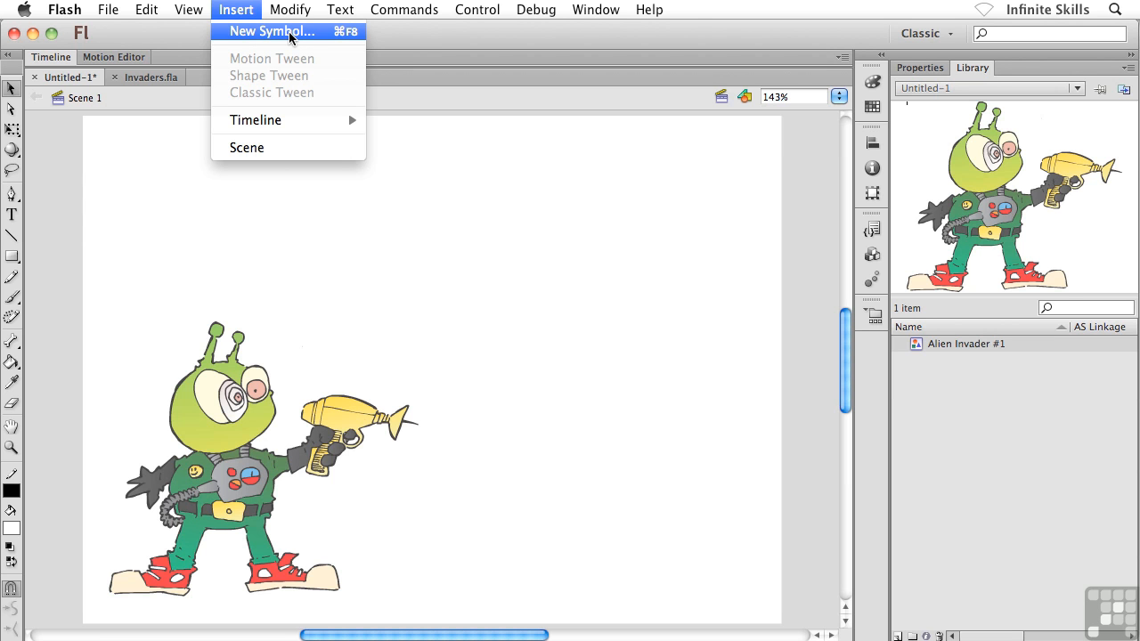
mouse_move(345, 55)
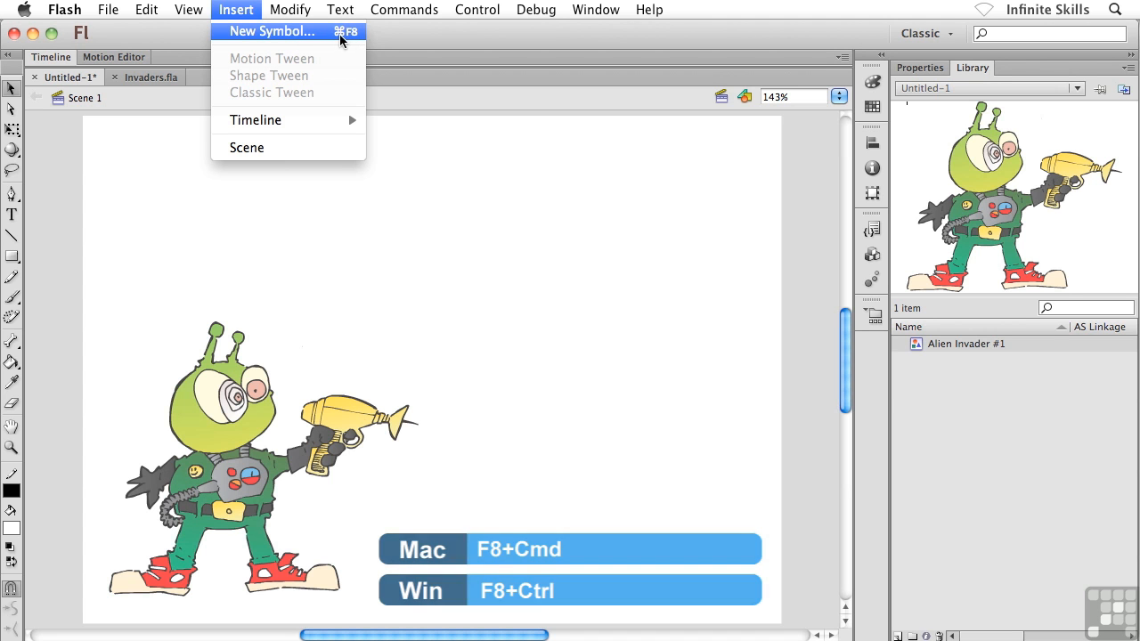
- Name the new symbol 'Alien Invader #2' and keep its type as Graphic
click(272, 33)
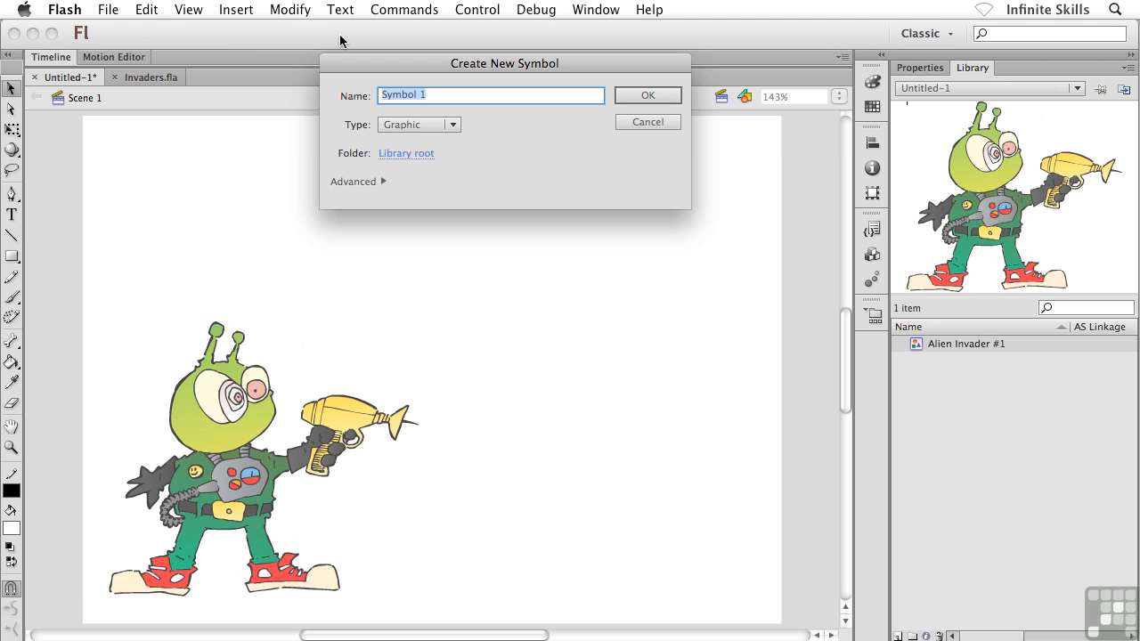
text(Al)
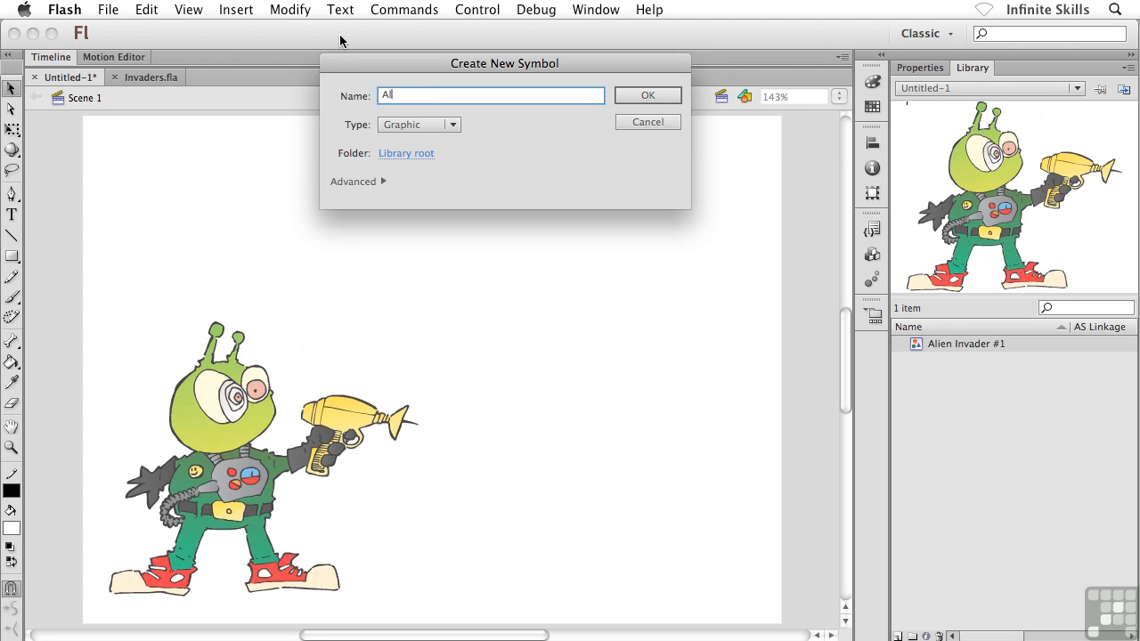
text(lien Invader #2)
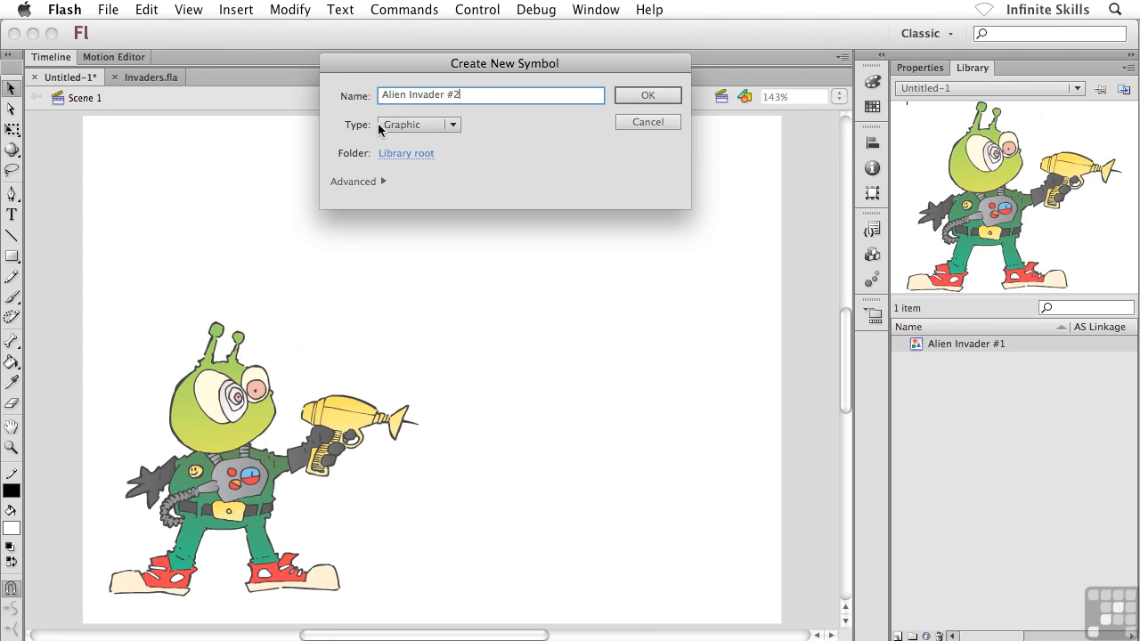
click(450, 124)
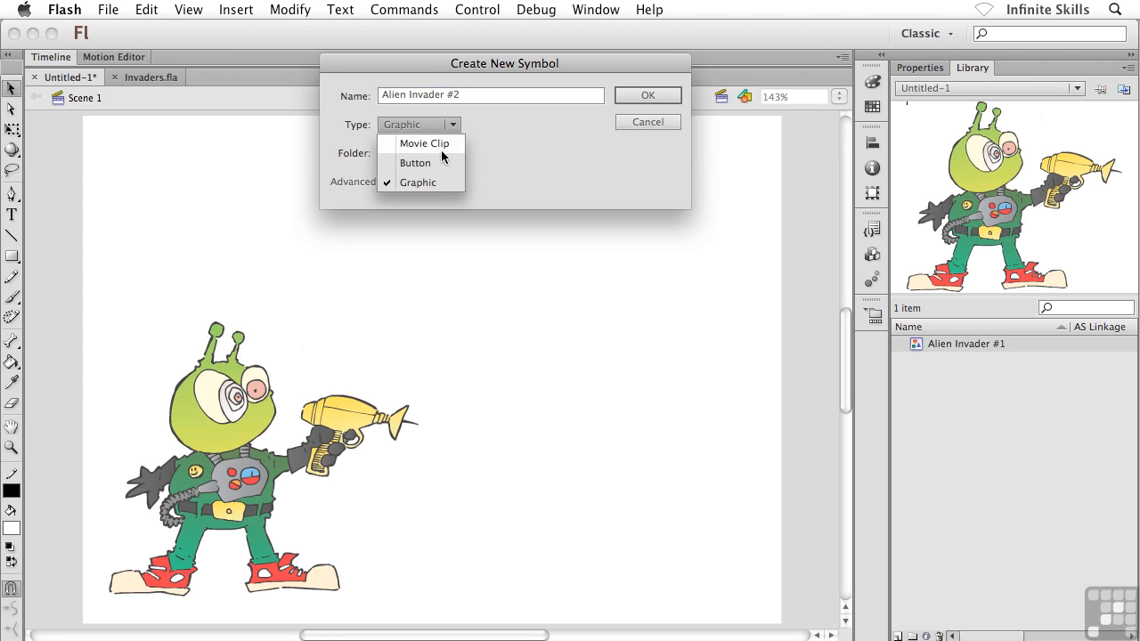
click(417, 181)
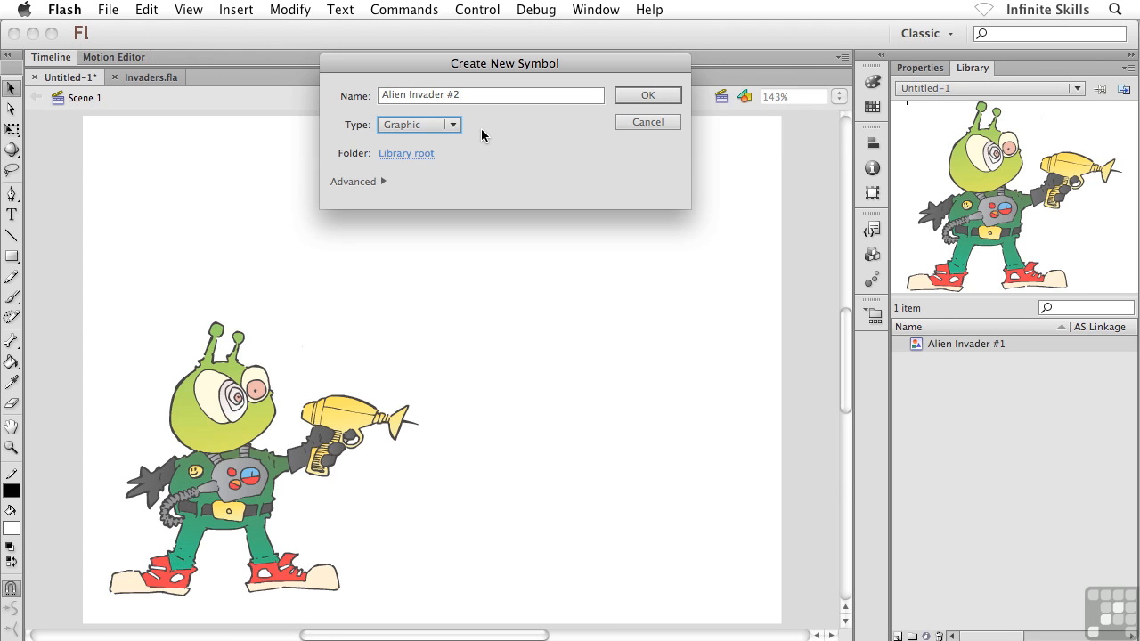
mouse_move(454, 134)
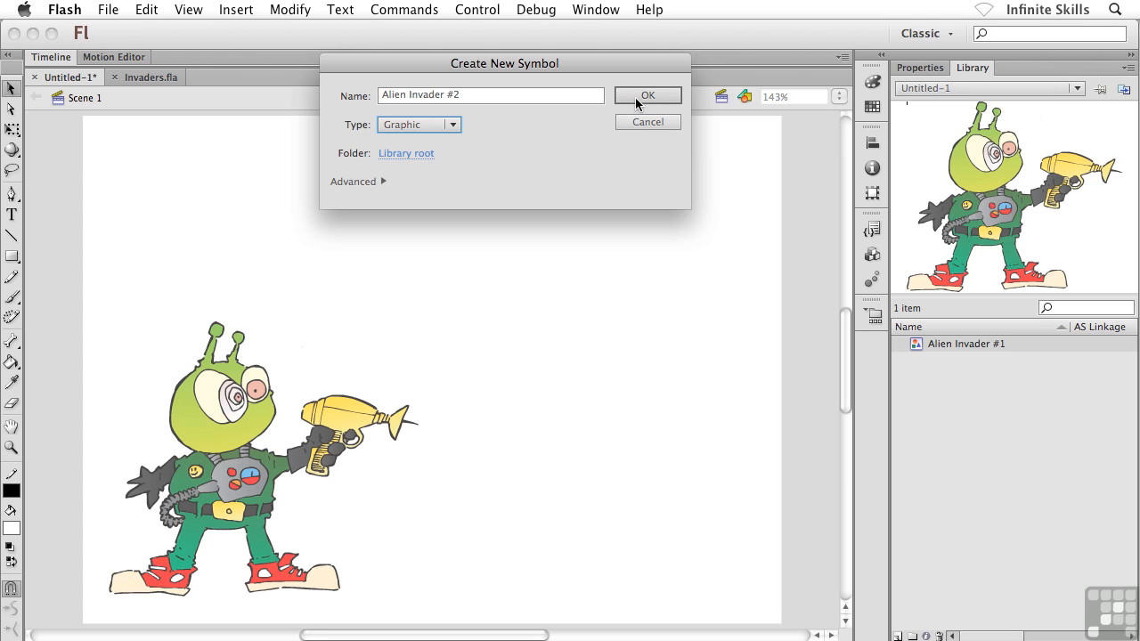
click(649, 95)
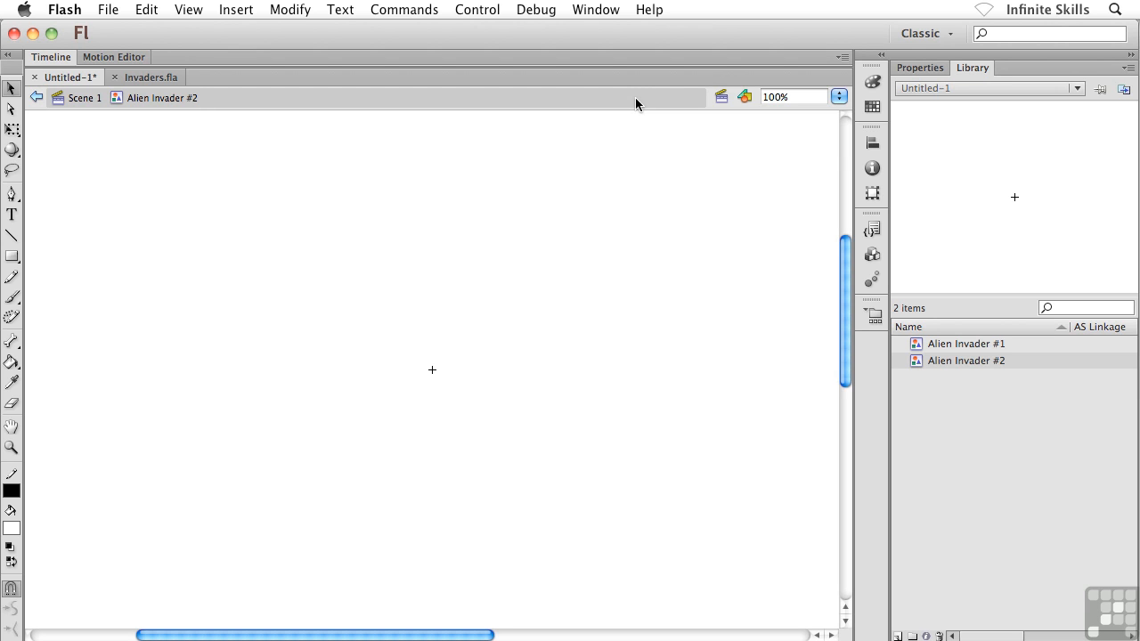
mouse_move(435, 155)
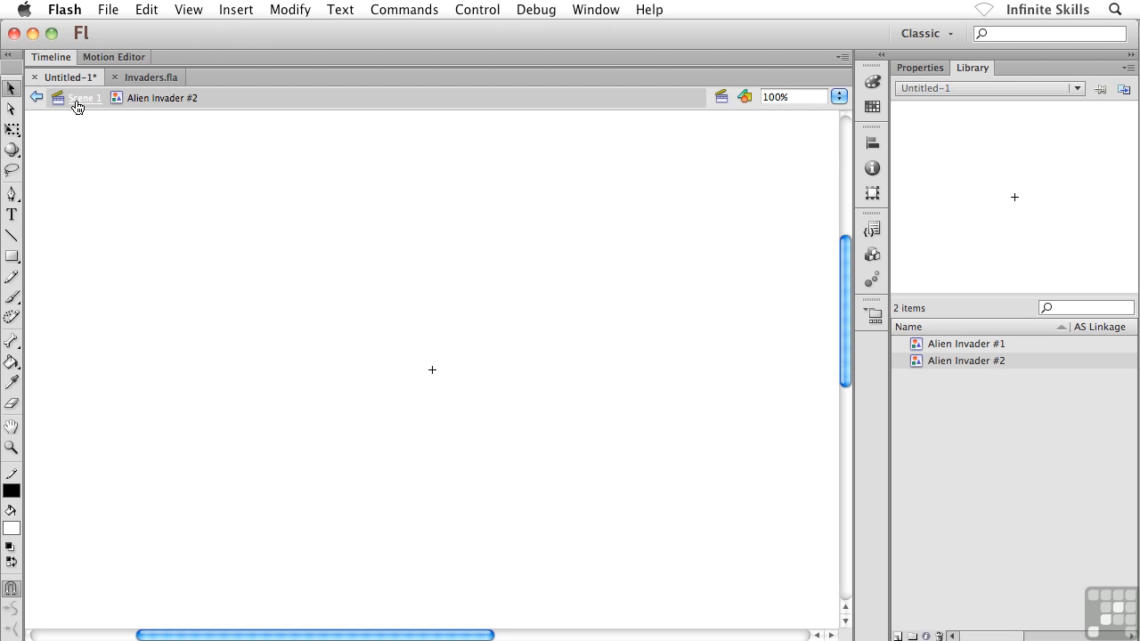
mouse_move(139, 107)
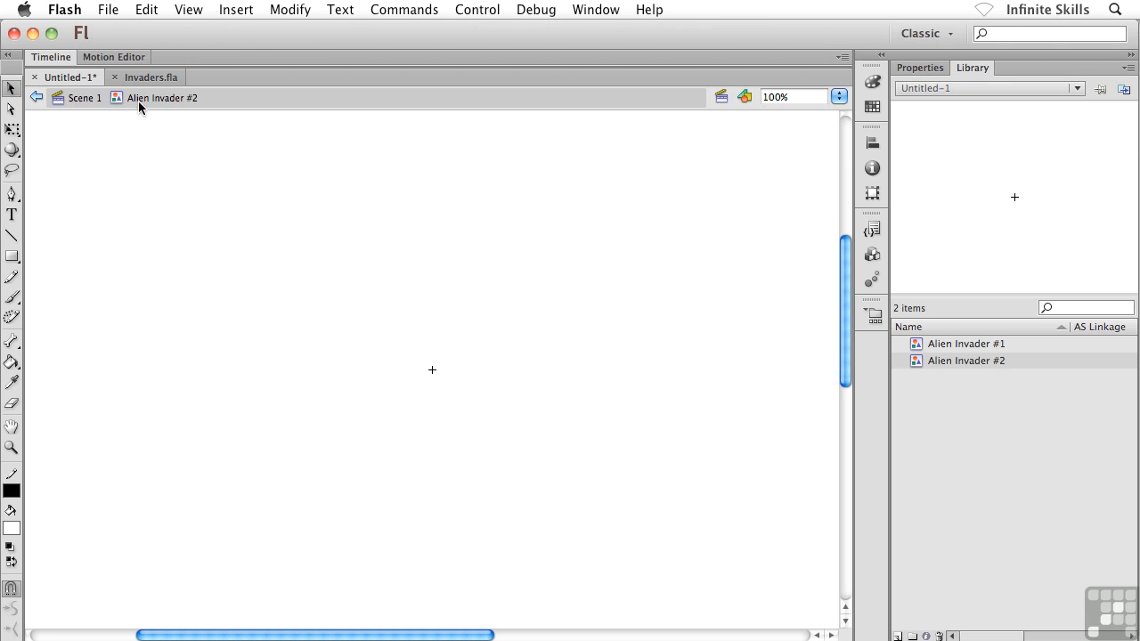
mouse_move(220, 105)
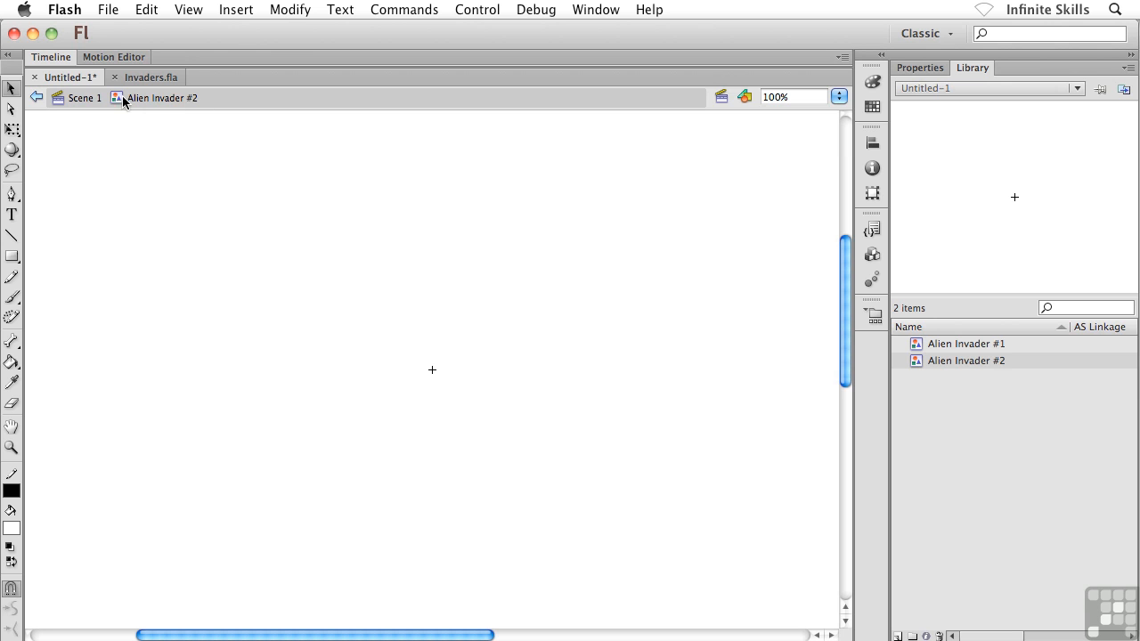
mouse_move(123, 108)
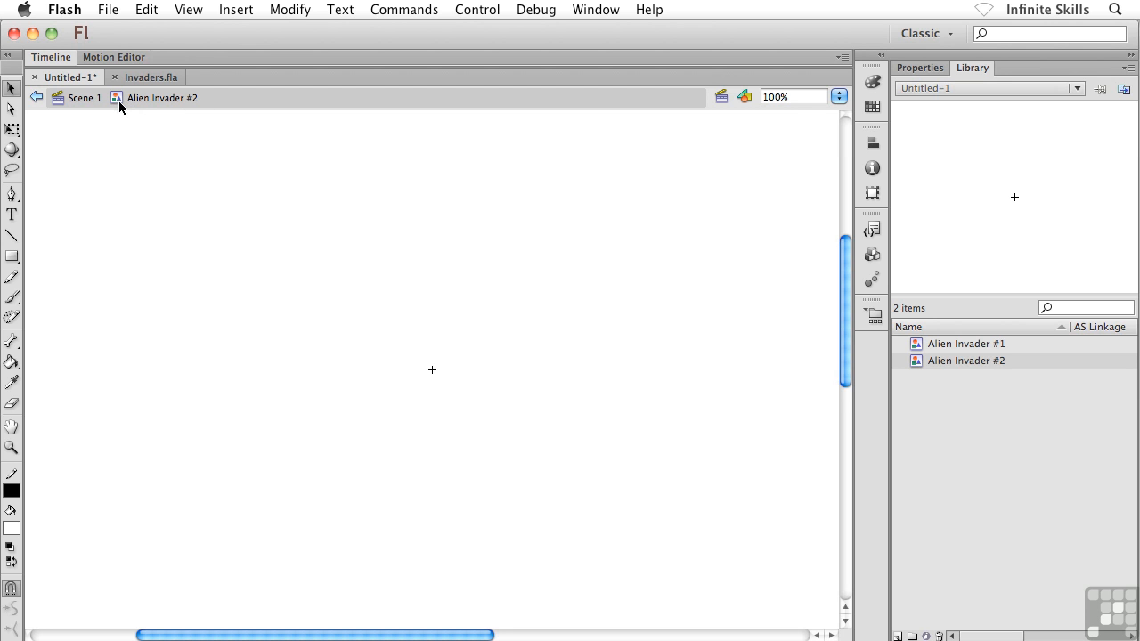
mouse_move(428, 250)
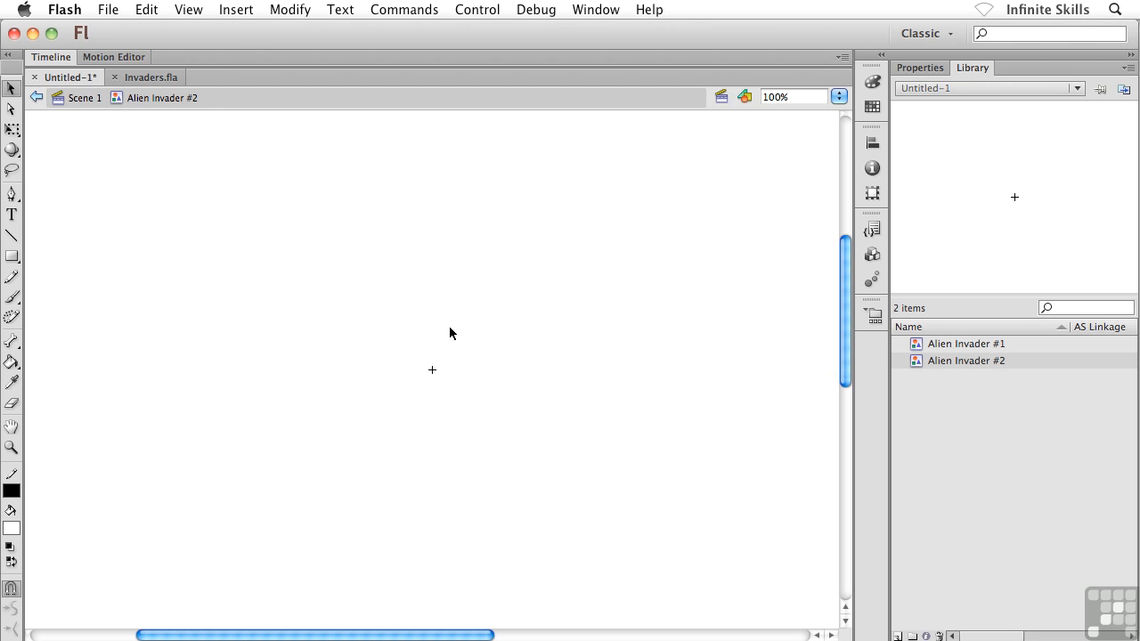
mouse_move(178, 100)
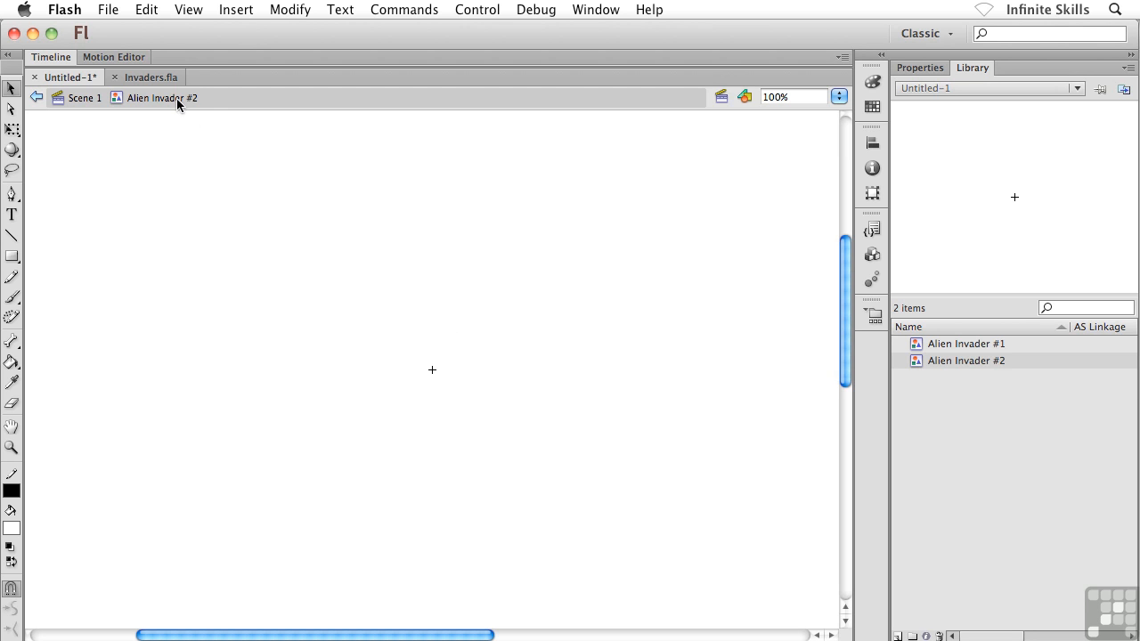
- Switch to Invaders.fla and select the right-hand alien to copy
click(151, 76)
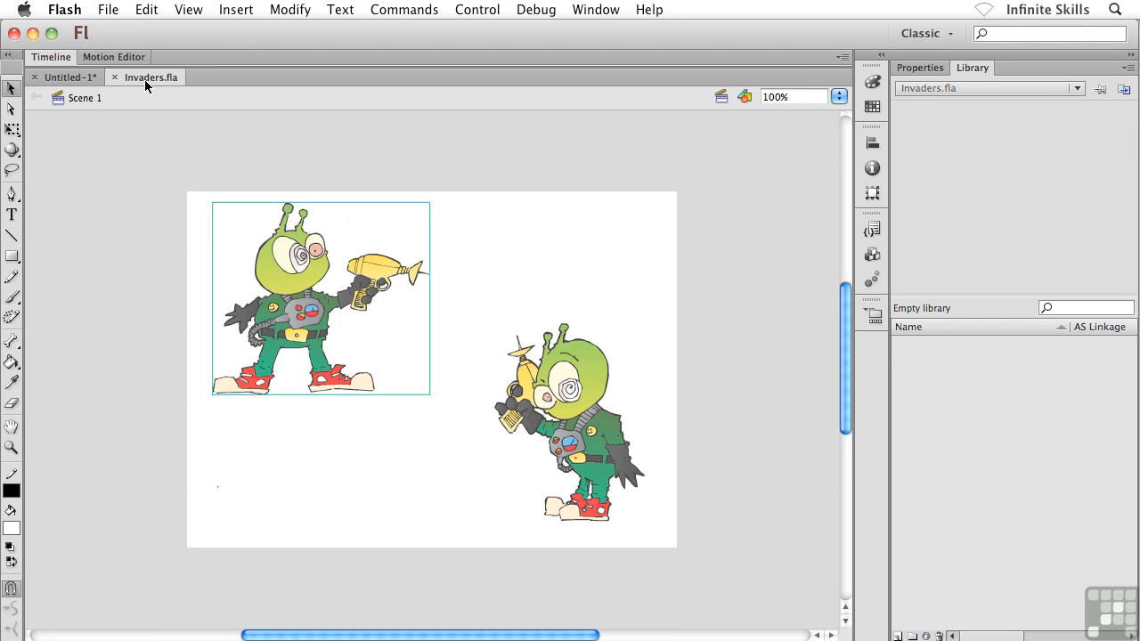
mouse_move(220, 133)
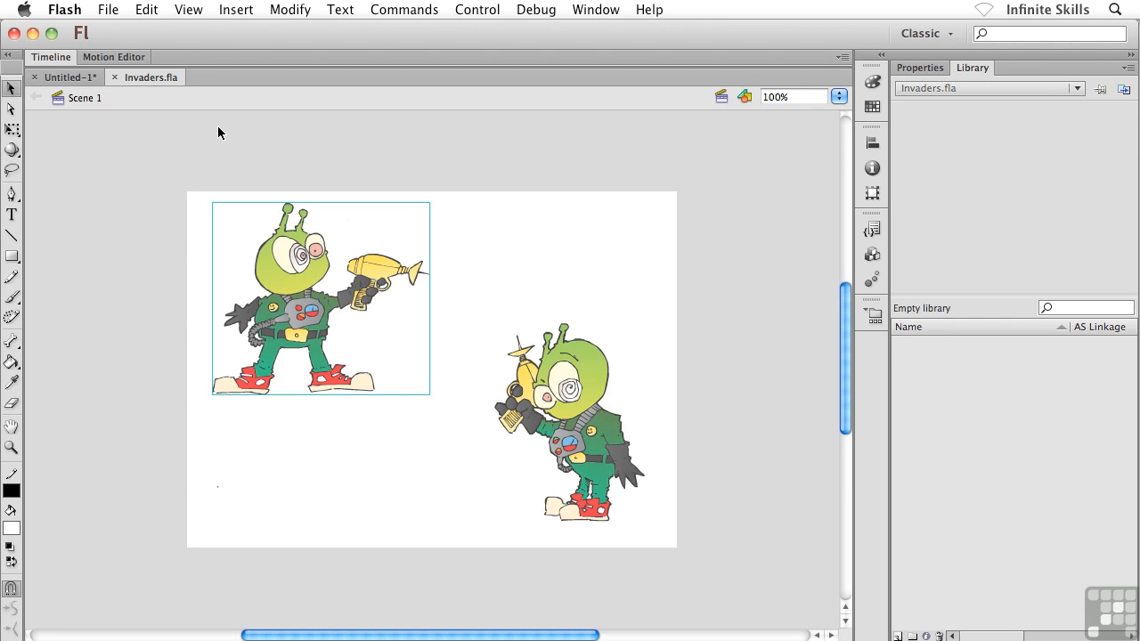
click(593, 414)
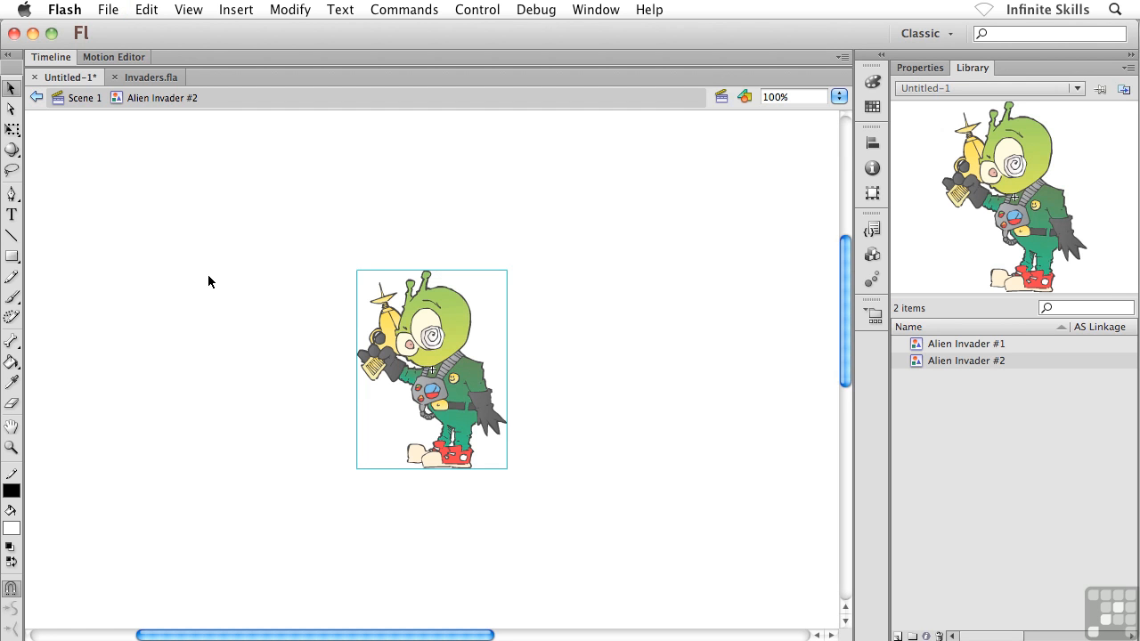
mouse_move(470, 394)
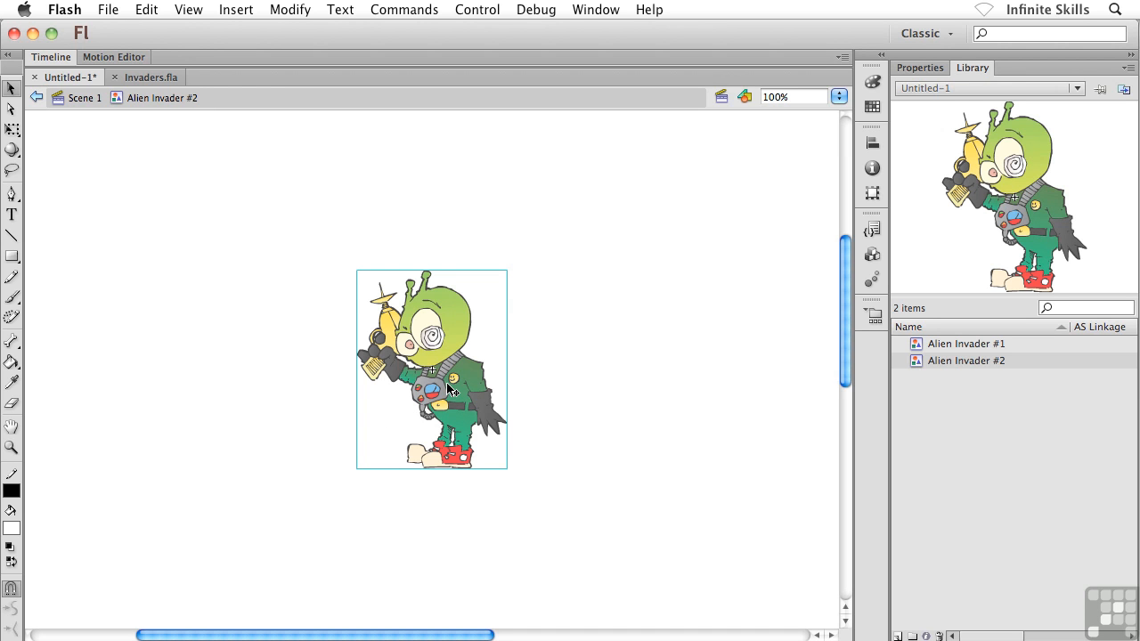
mouse_move(465, 385)
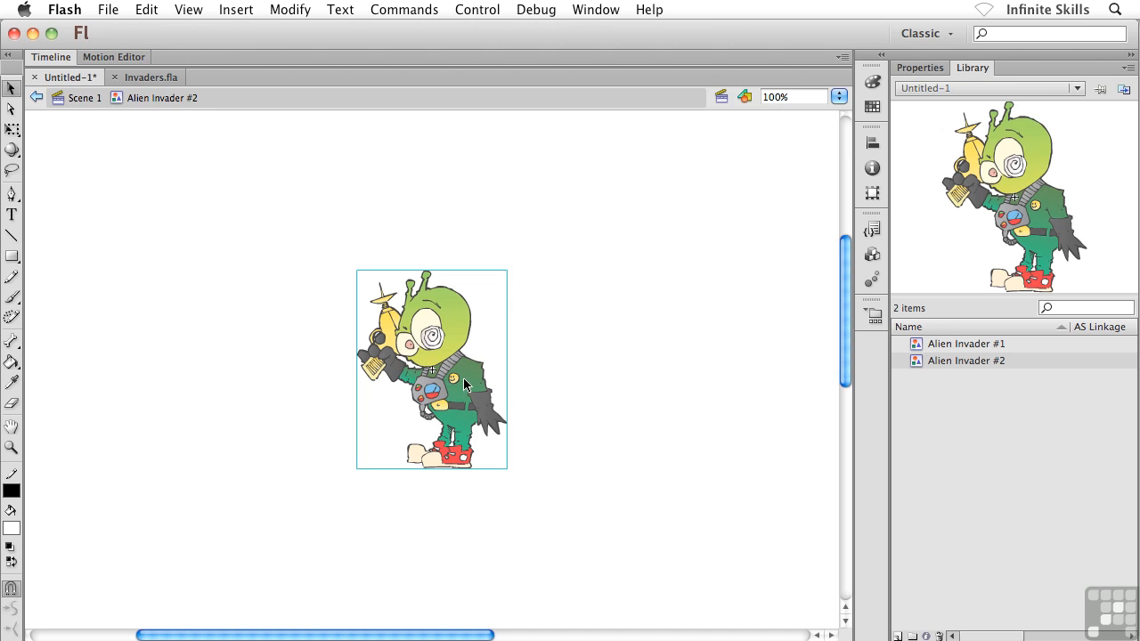
click(909, 389)
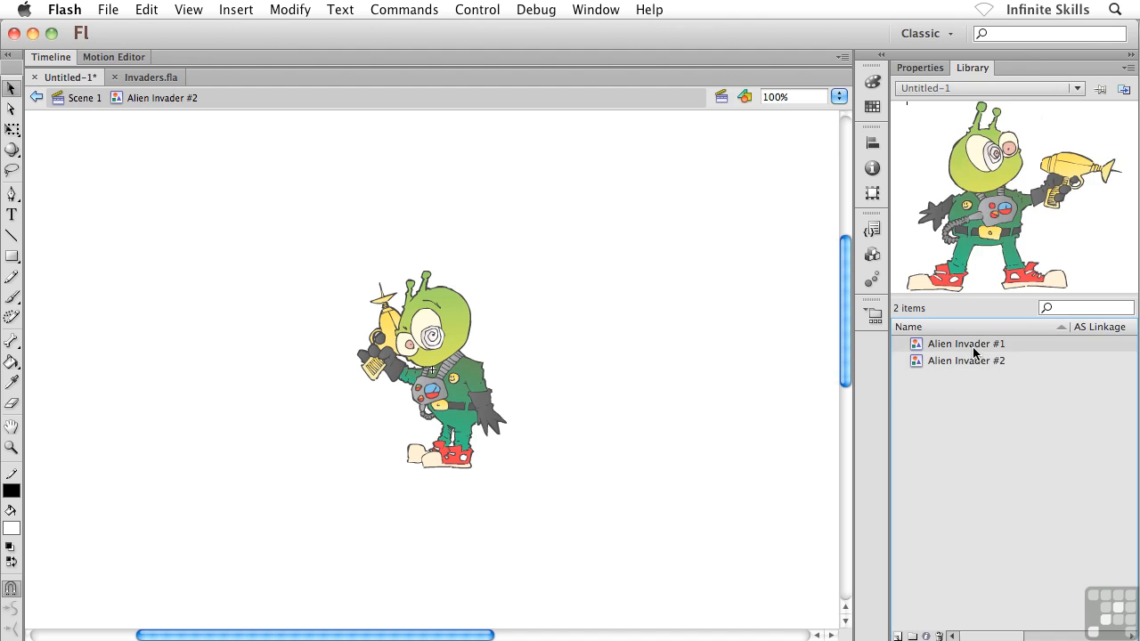
click(966, 361)
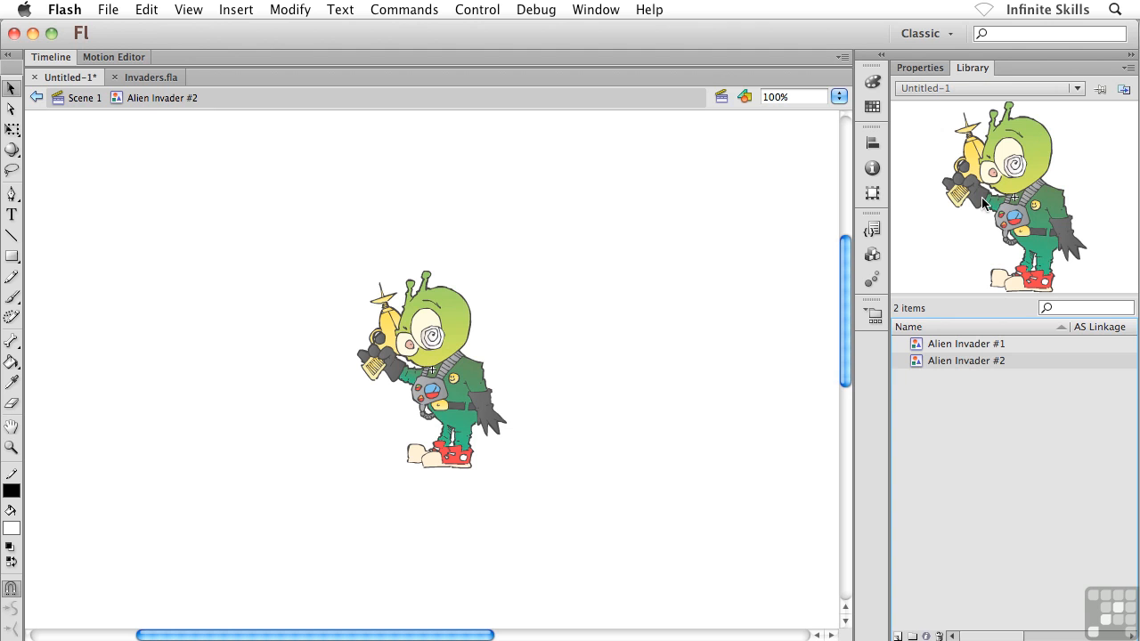
mouse_move(197, 159)
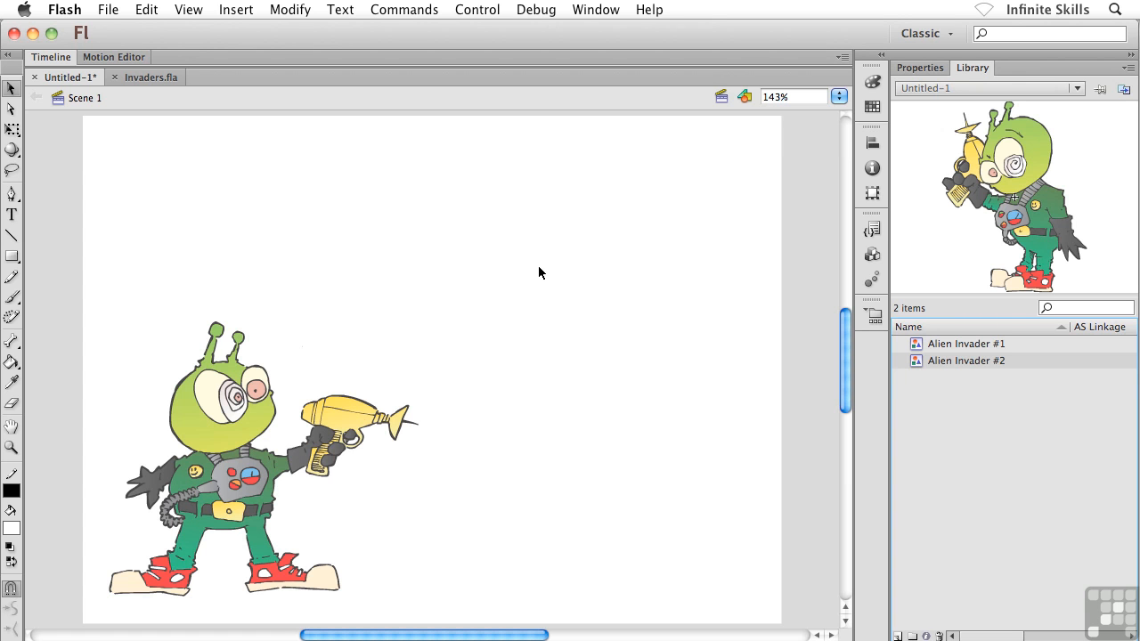
mouse_move(512, 316)
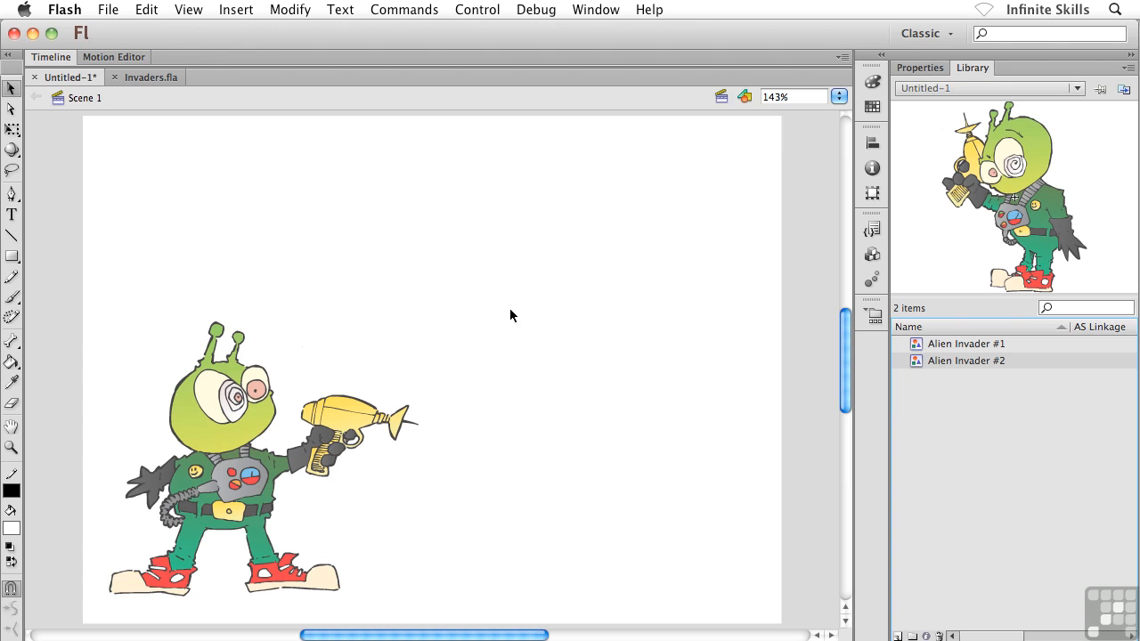
mouse_move(621, 250)
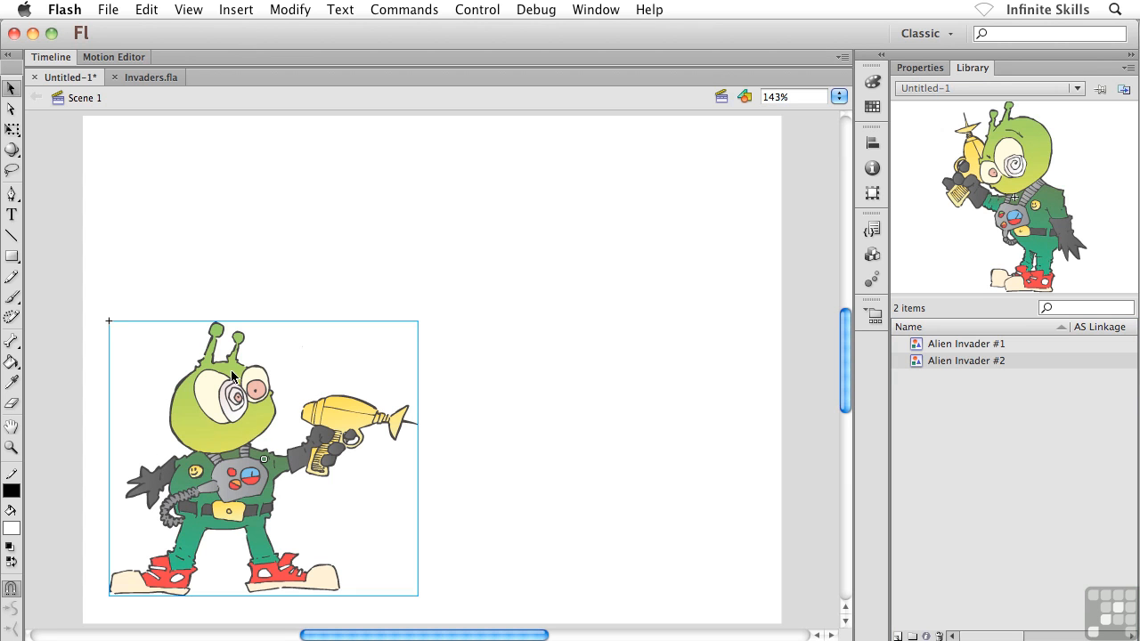
mouse_move(283, 424)
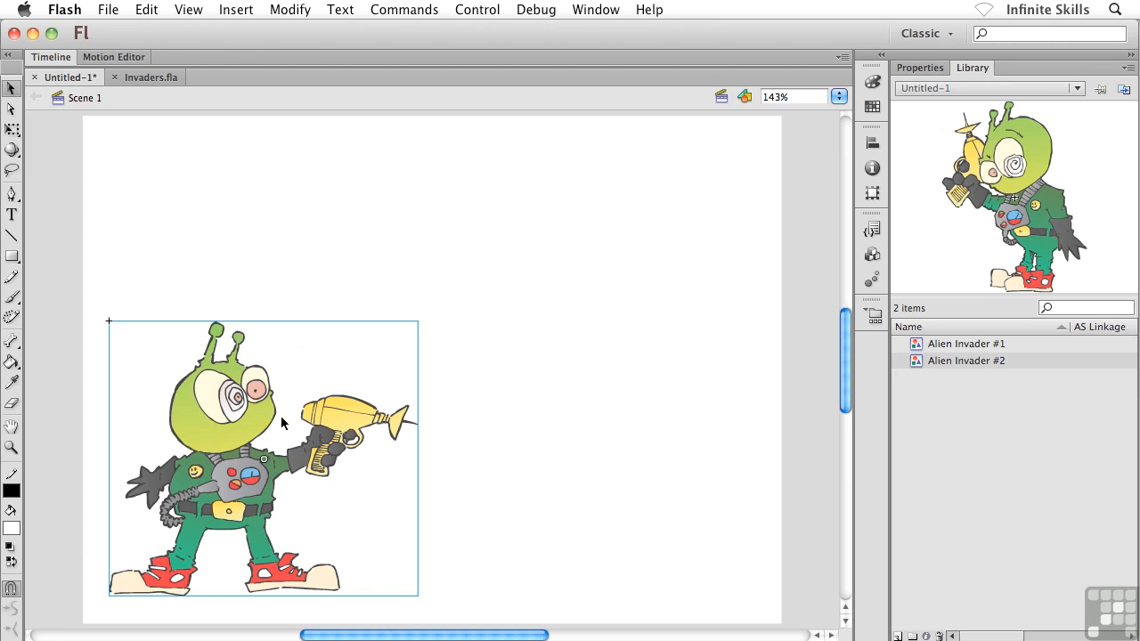
- Deselect the alien, then return to the Scene 1 main timeline
click(585, 327)
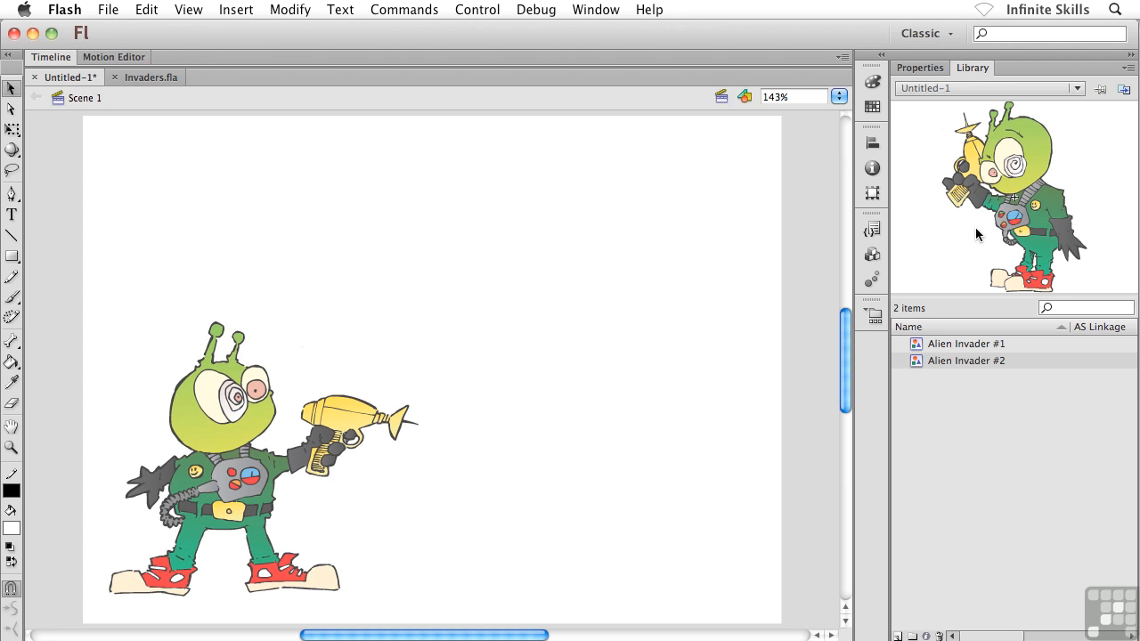
mouse_move(1036, 203)
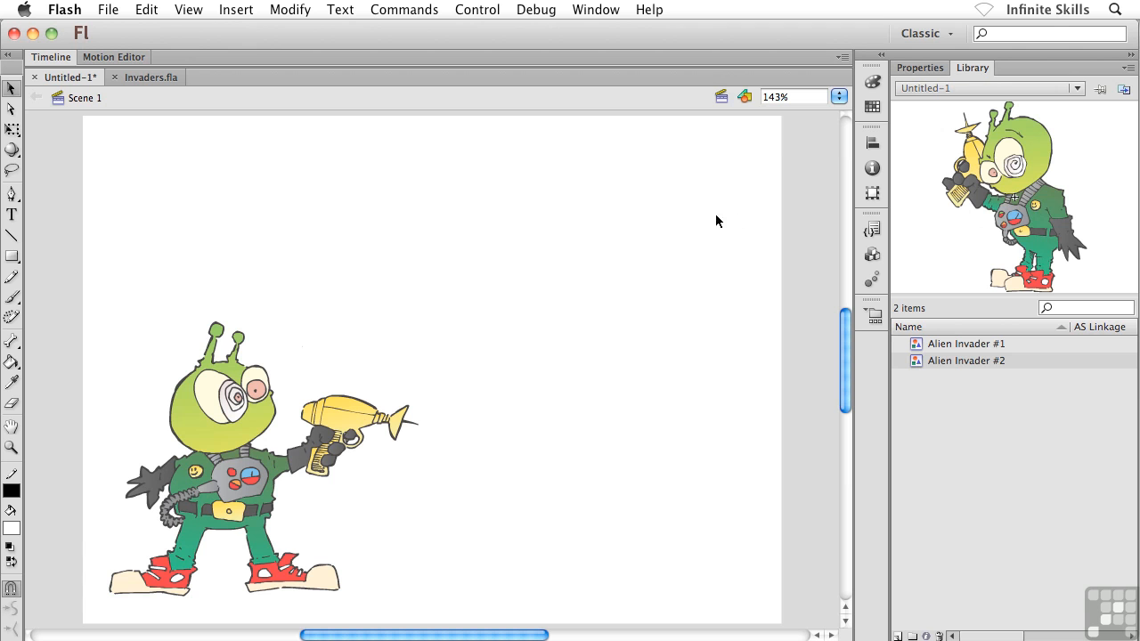
mouse_move(617, 227)
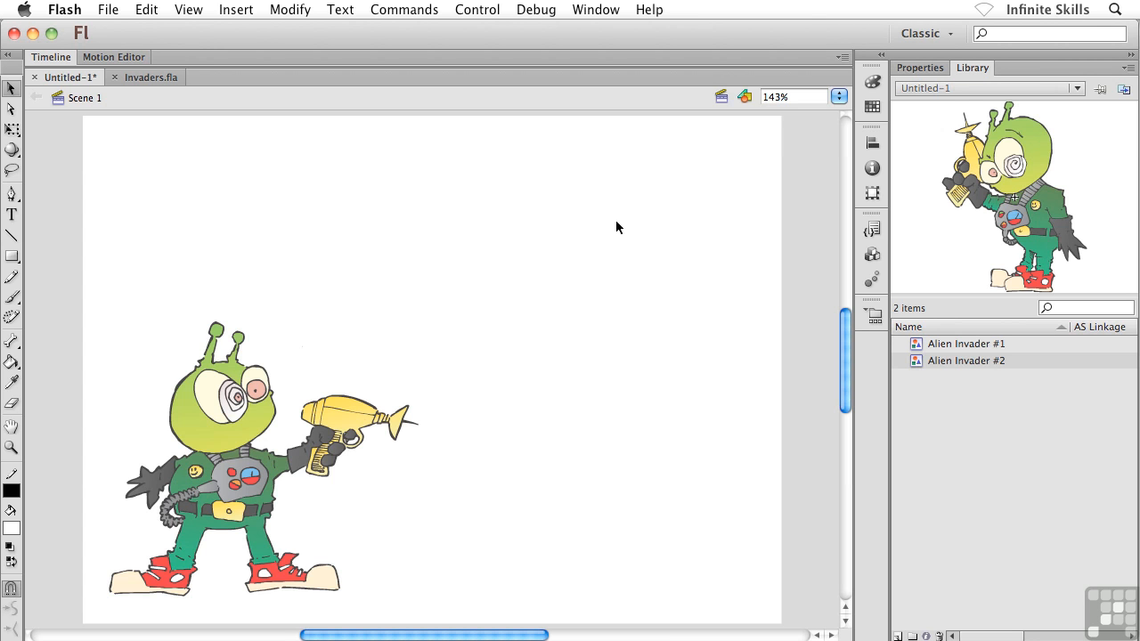
click(182, 477)
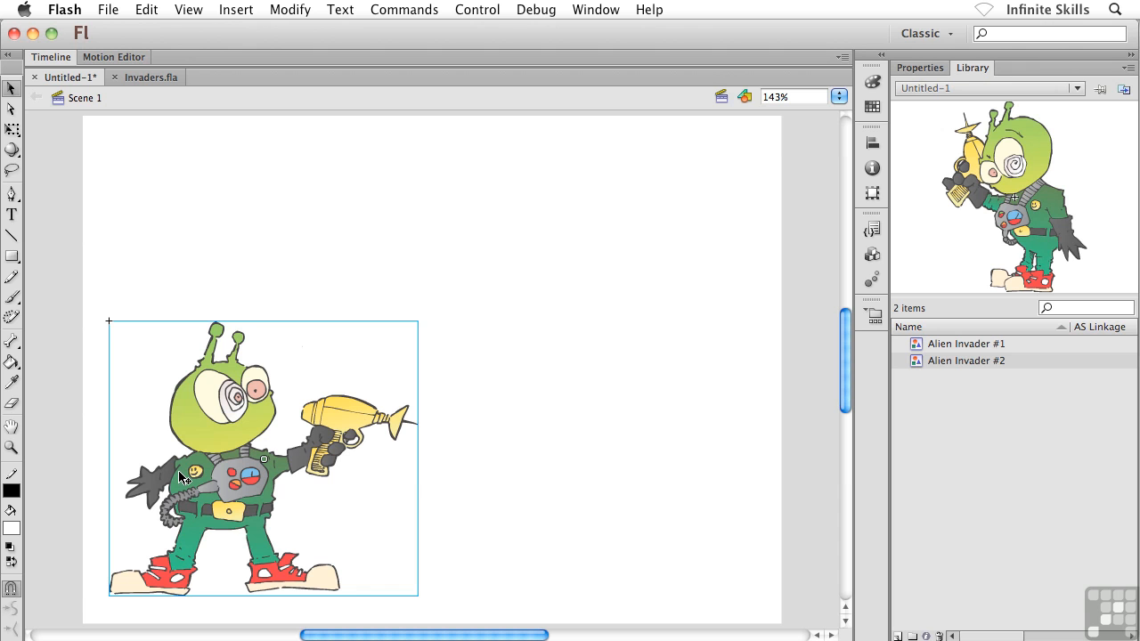
mouse_move(206, 503)
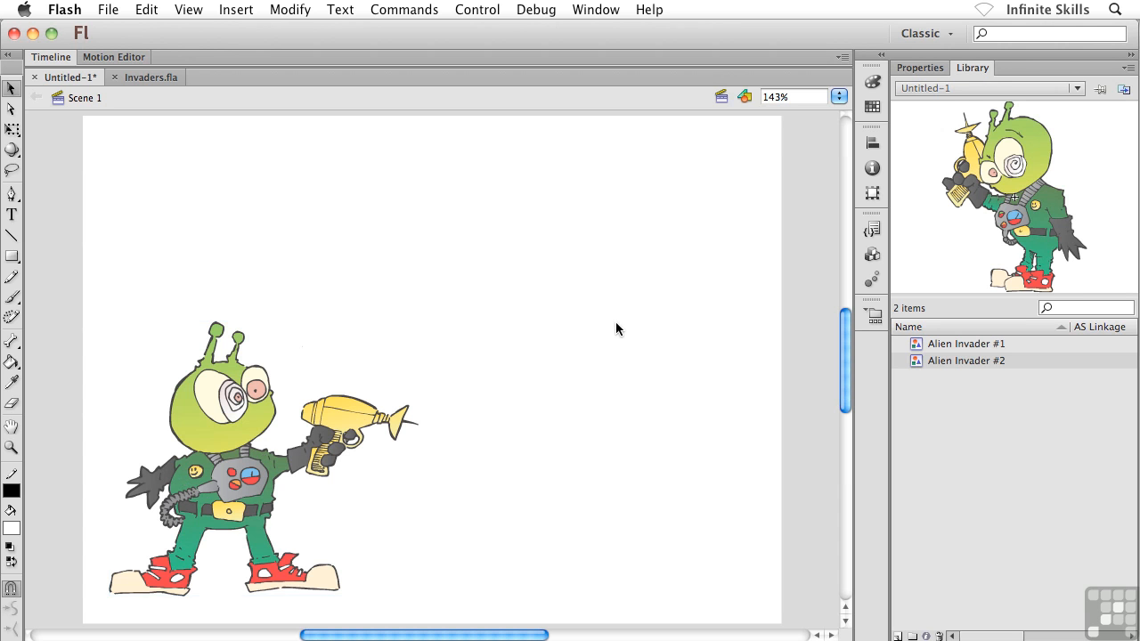
mouse_move(916, 366)
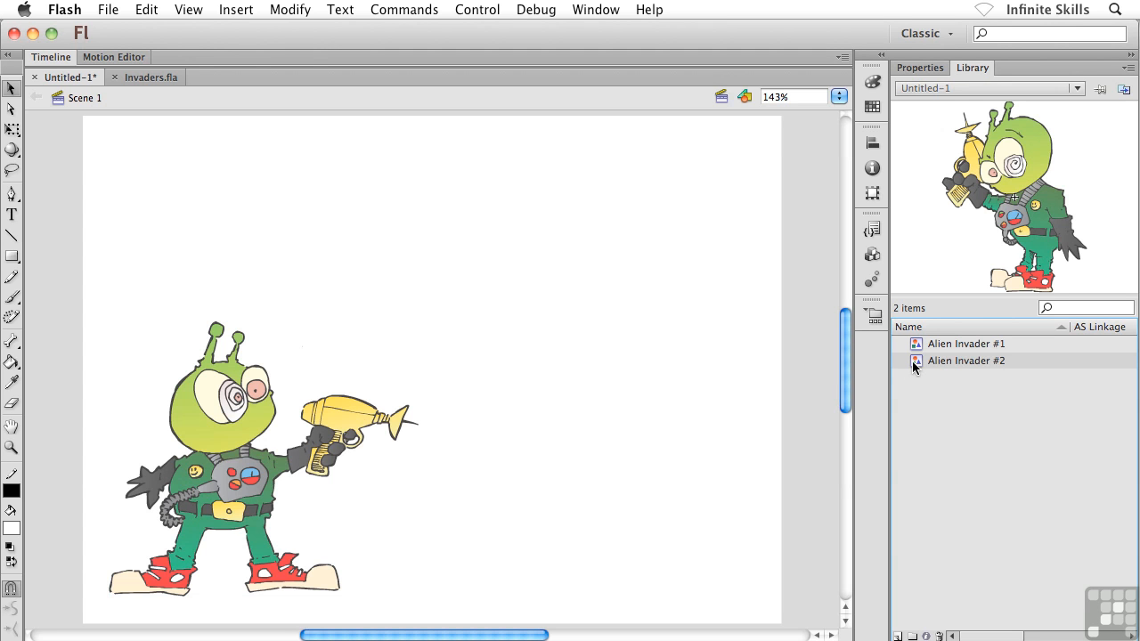